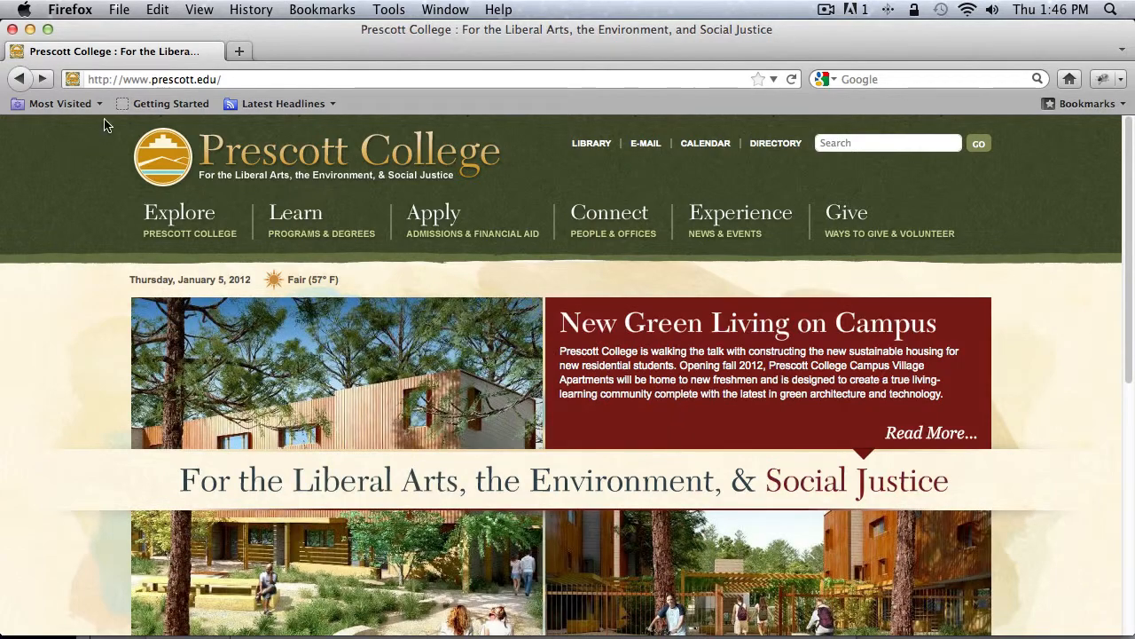
Navigate Firefox to the Prescott College Print Services login page at print.prescott.edu/app.
type("print")
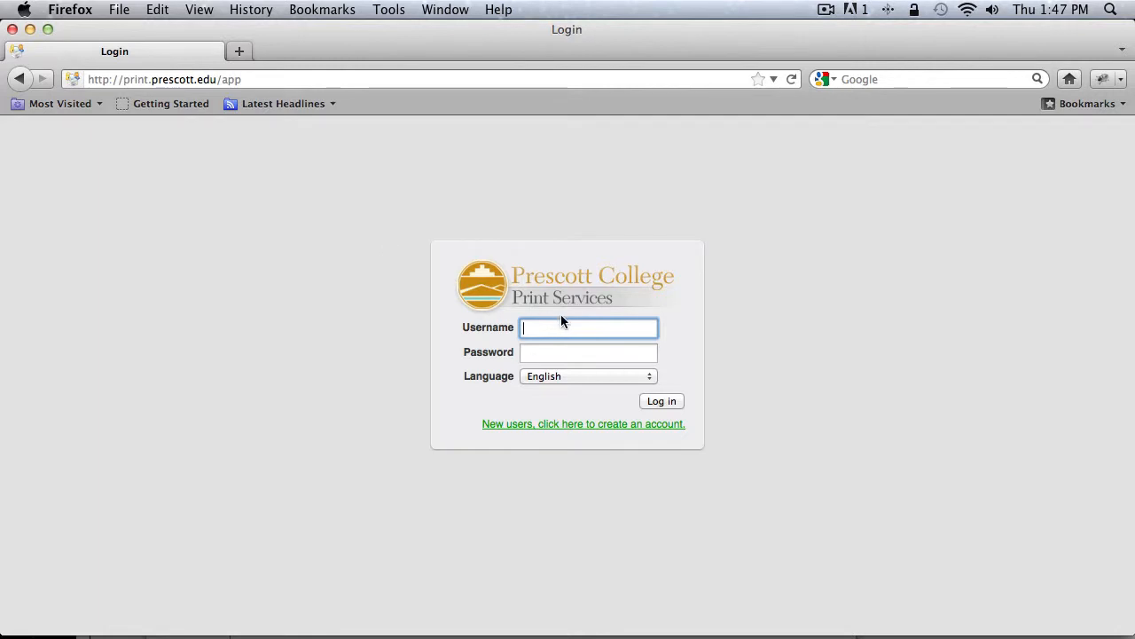
Sign in to PaperCut MF as john.doe and reach the empty Web Print page.
type("john.doe")
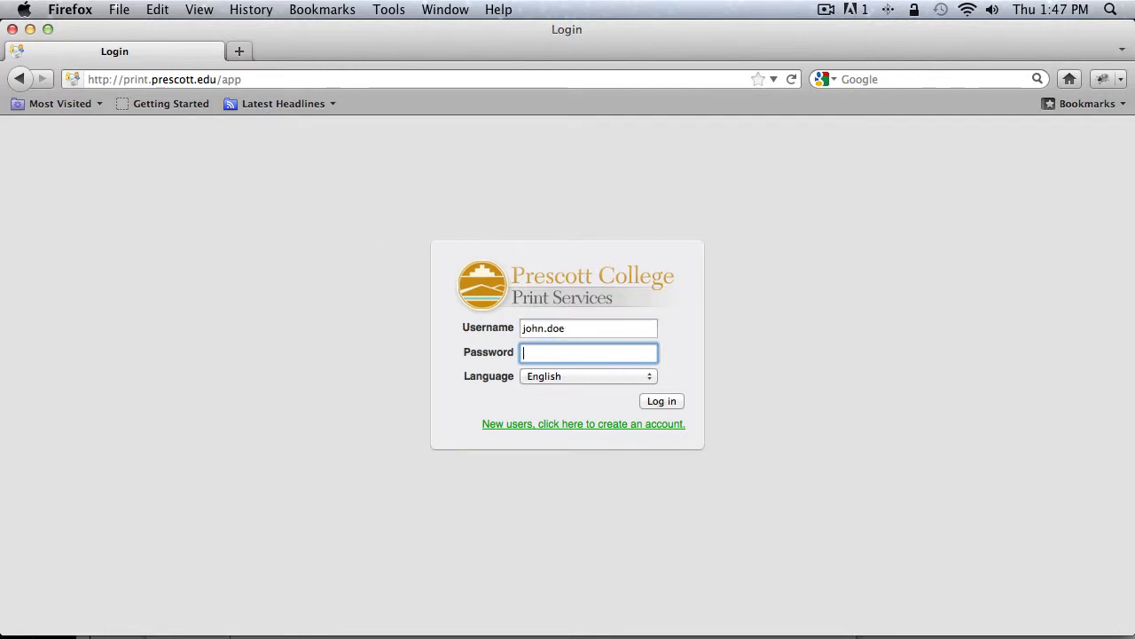
left_click(660, 400)
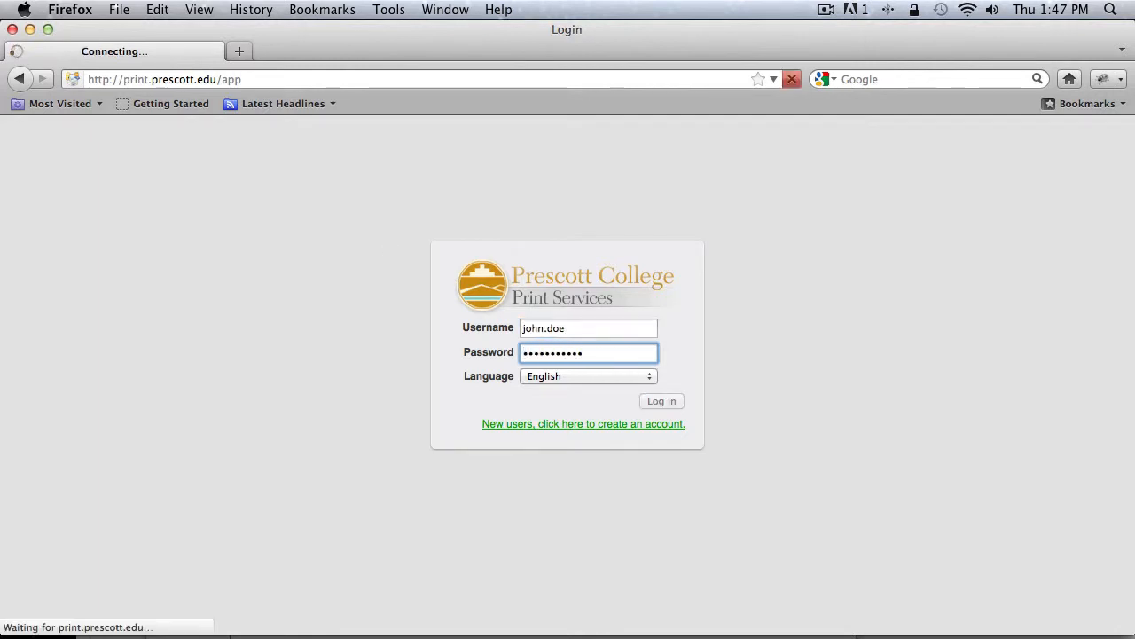
left_click(660, 401)
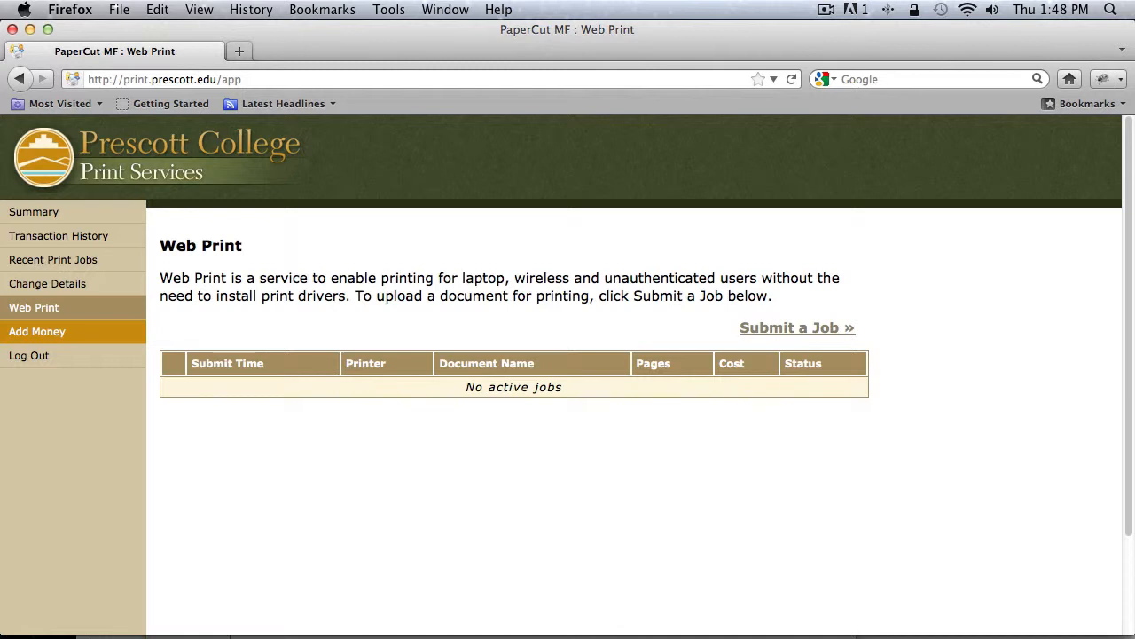
mouse_move(674, 353)
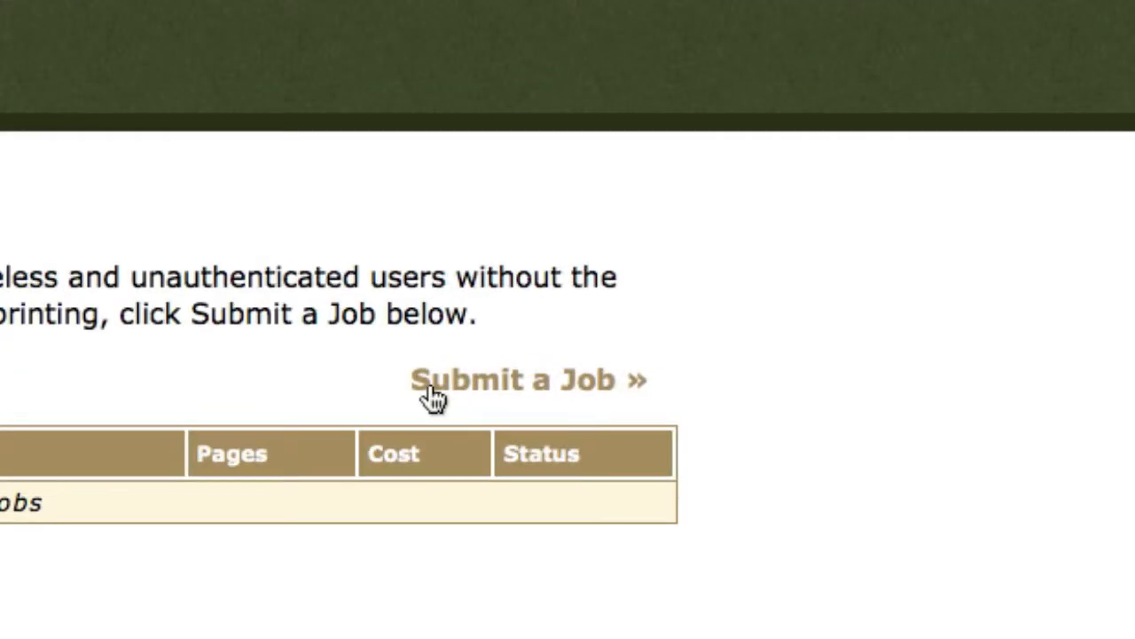
Begin a new Web Print job using the pcprint01\Library_Island_2-sided printer.
left_click(529, 380)
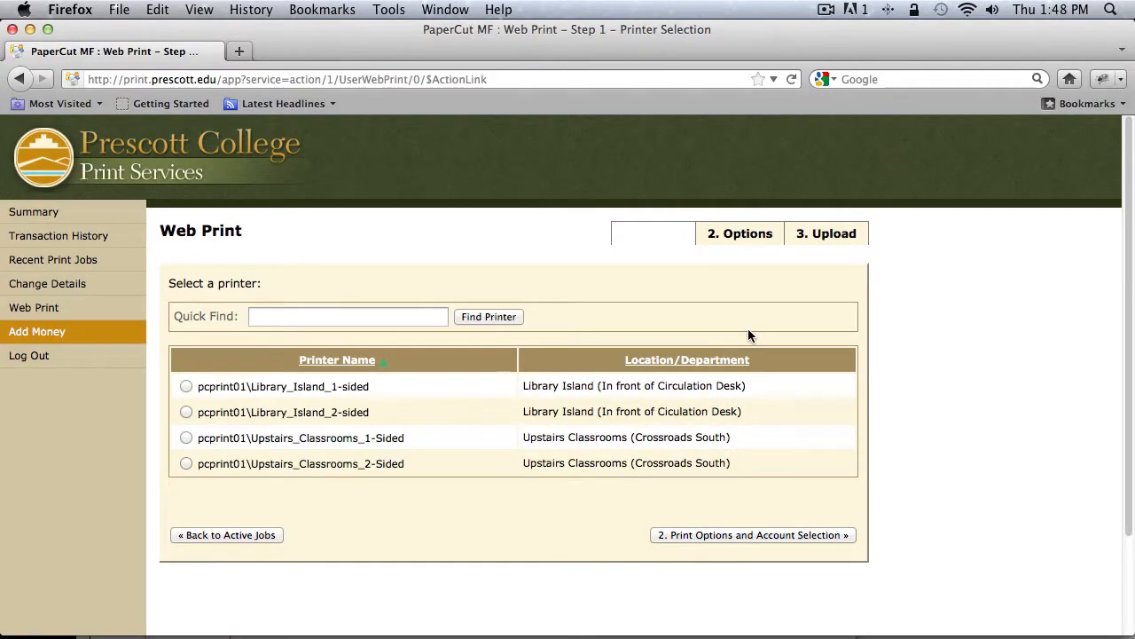
mouse_move(472, 381)
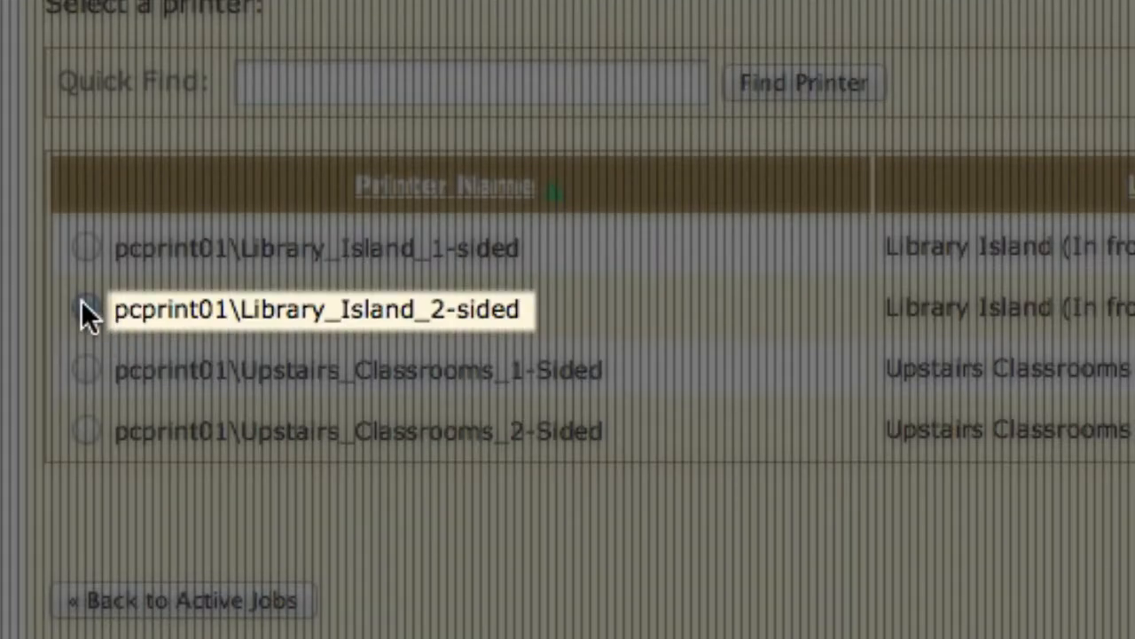
left_click(85, 309)
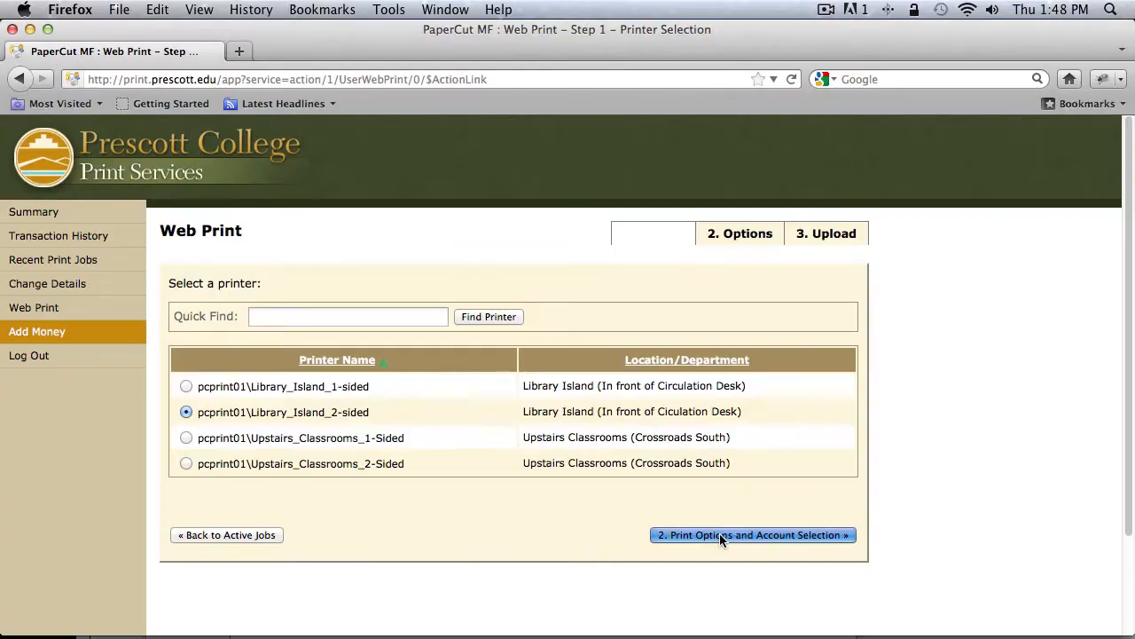
Advance to Print Options and Account Selection, keeping Copies at 1.
left_click(752, 534)
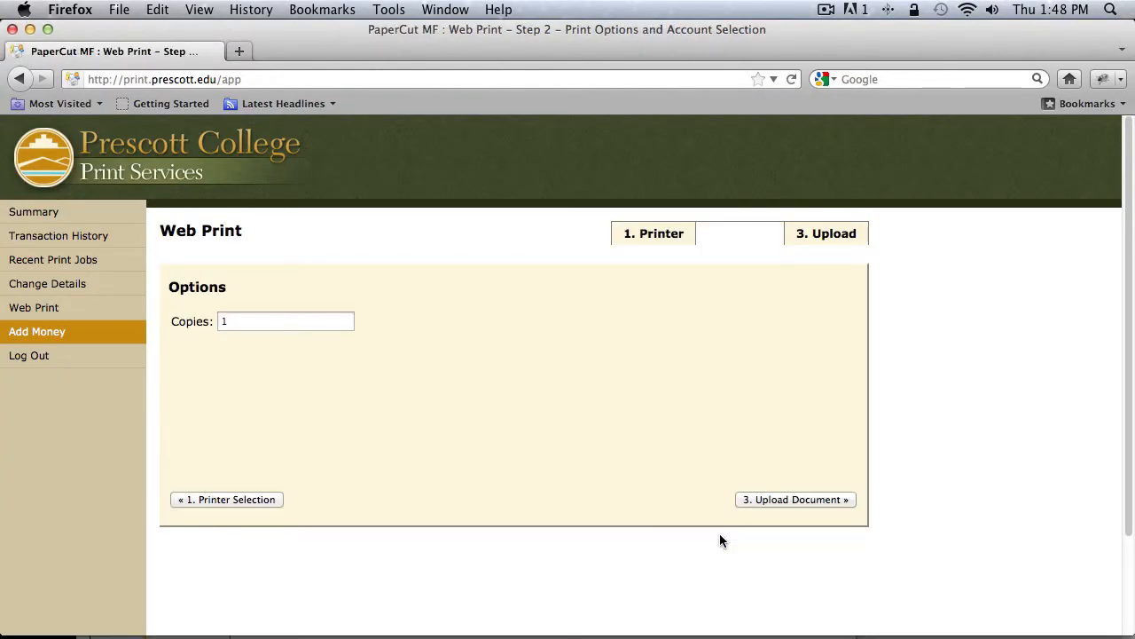
mouse_move(470, 419)
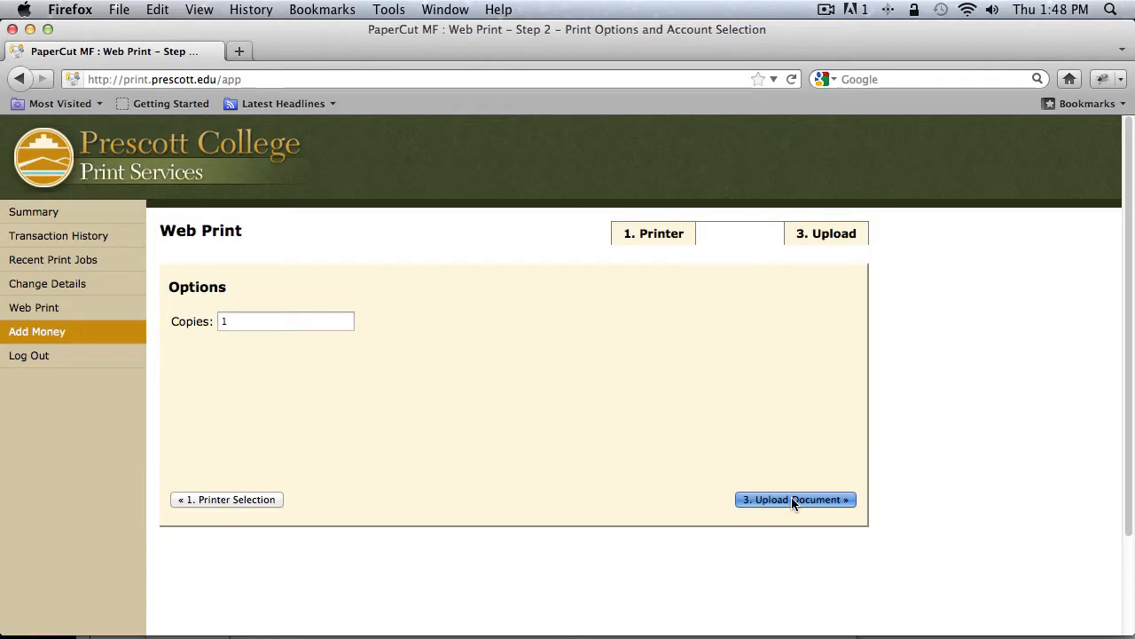
Select WebPrint Test.docx as the document to upload for the job.
left_click(795, 498)
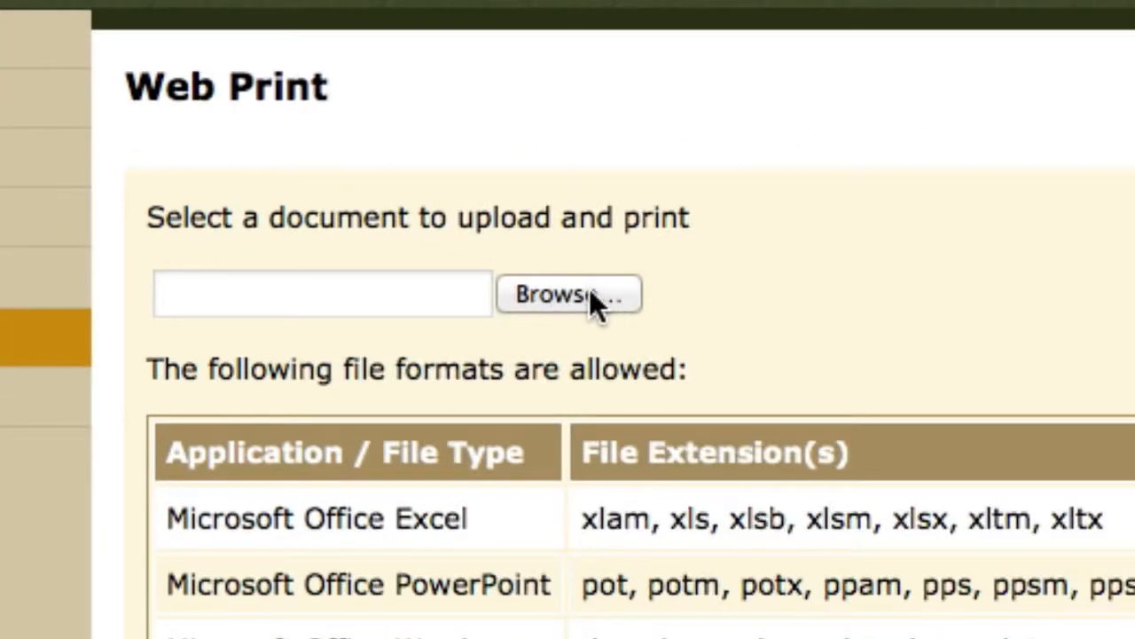
left_click(567, 294)
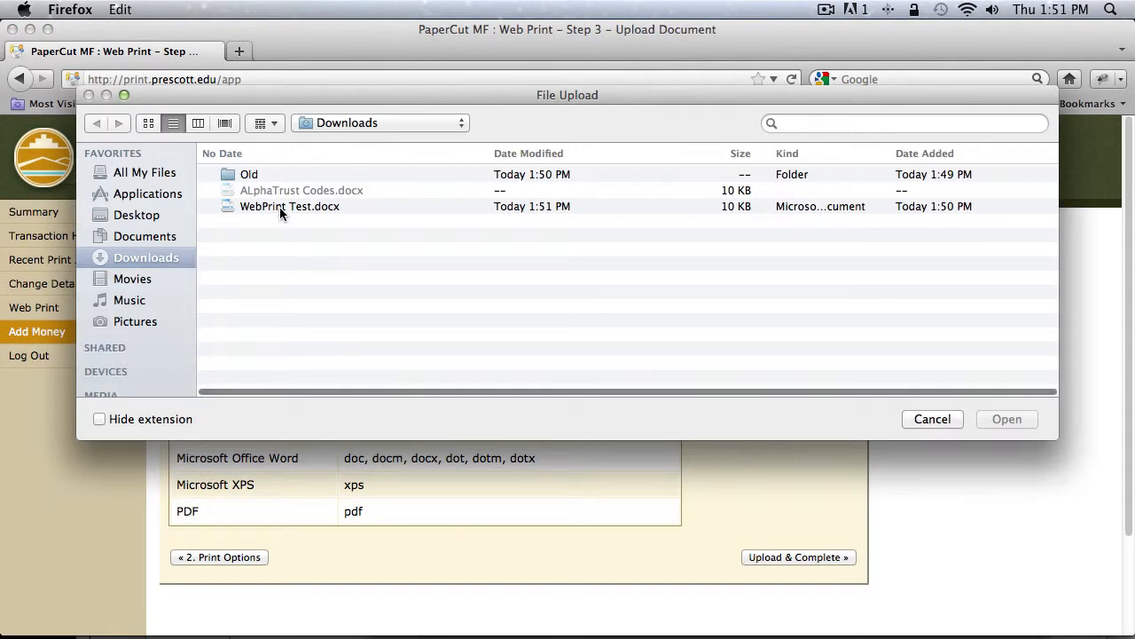
left_click(289, 206)
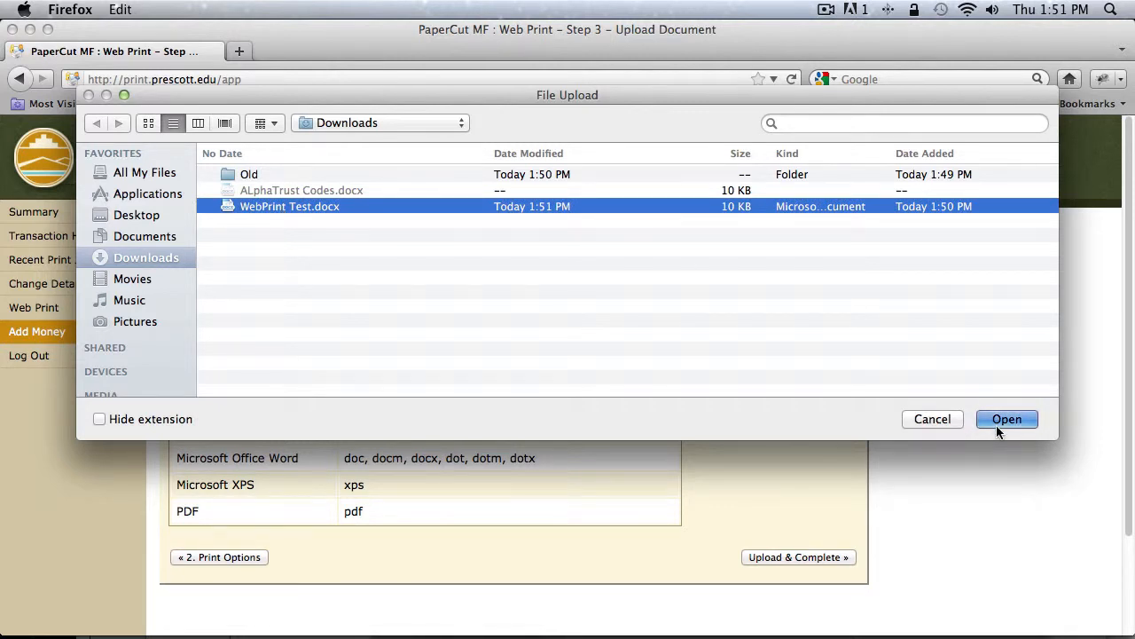
left_click(1008, 419)
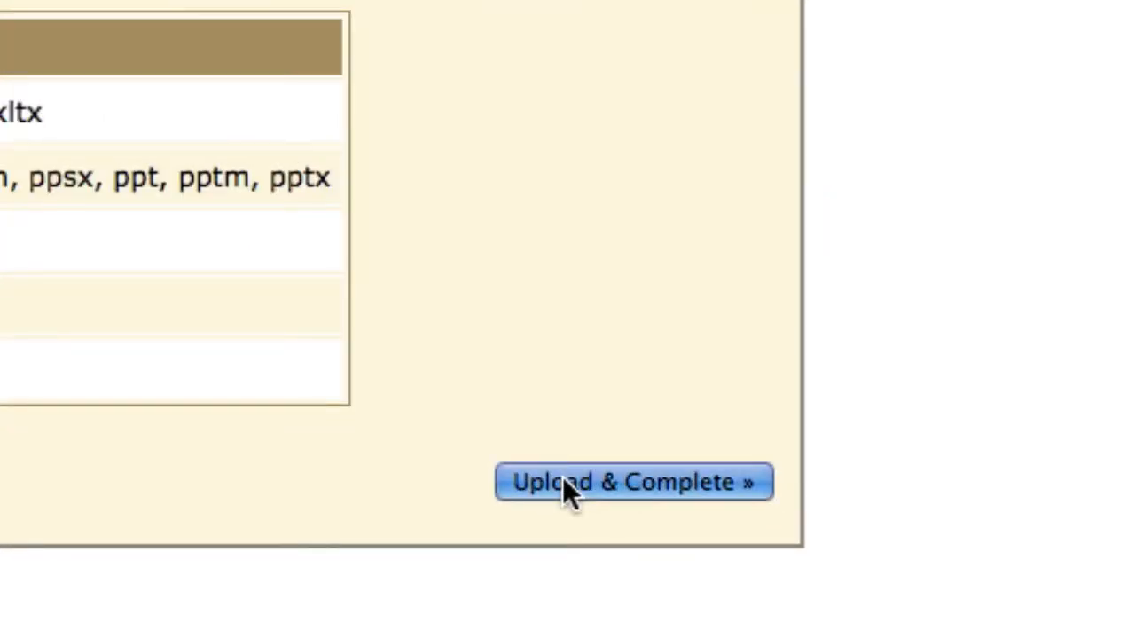
Upload and complete, submitting WebPrint Test.docx to the Library Island 2-sided printer.
left_click(634, 481)
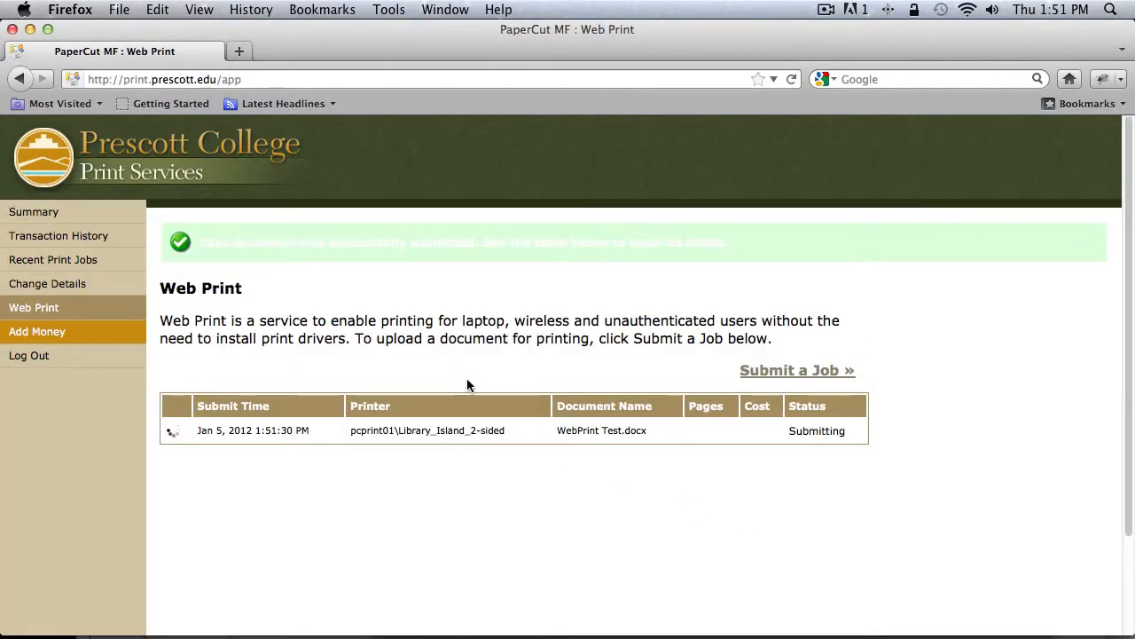